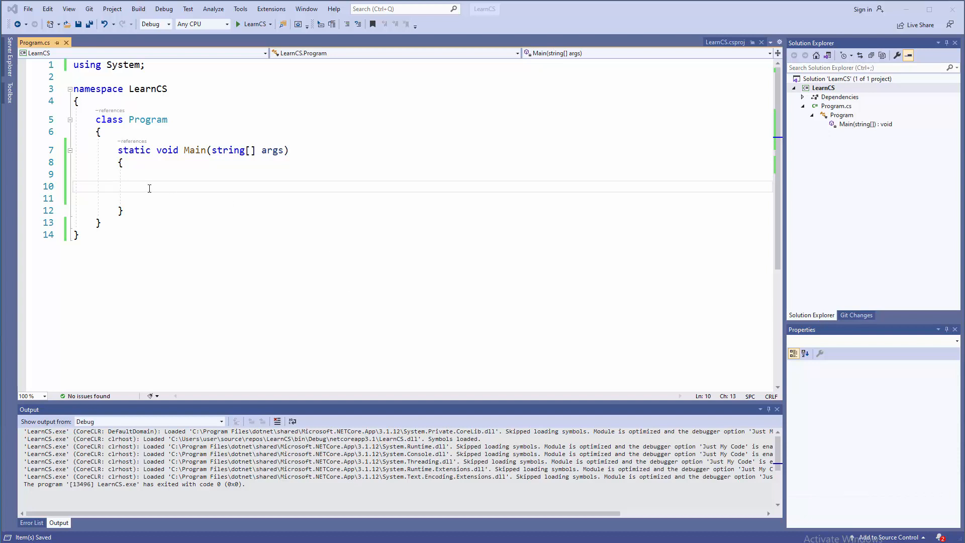
Step: Declare int lang = 4; inside the Main method
{"action": "type", "text": "i"}
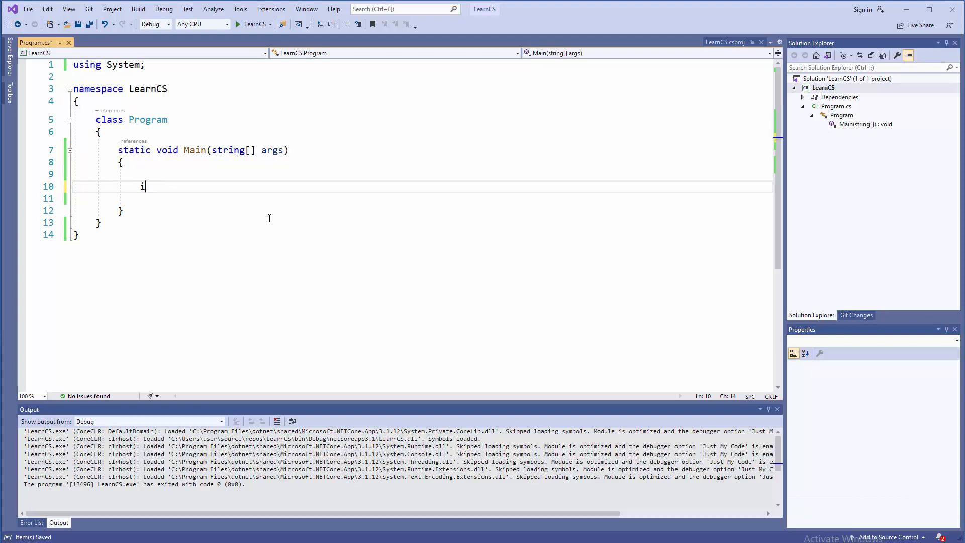
{"action": "type", "text": "nt"}
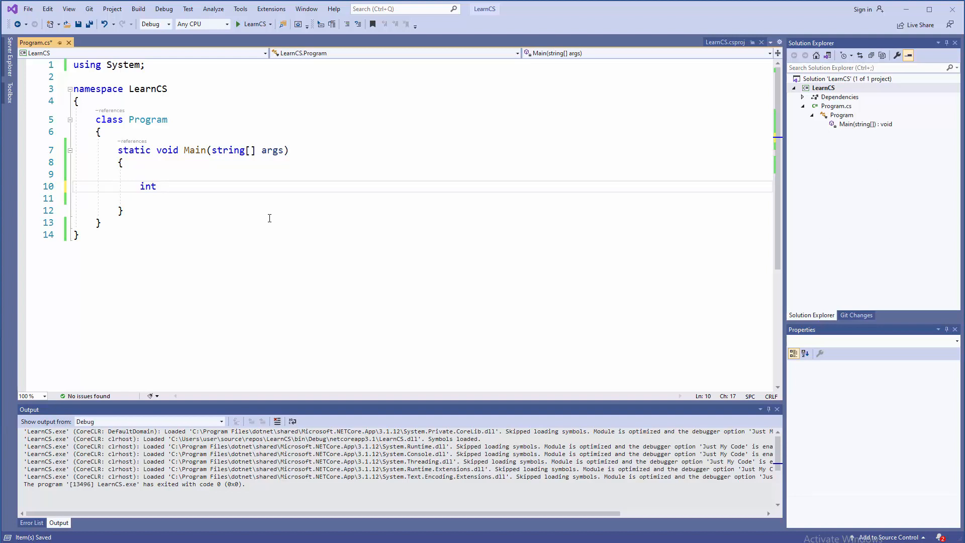
{"action": "type", "text": "lang ="}
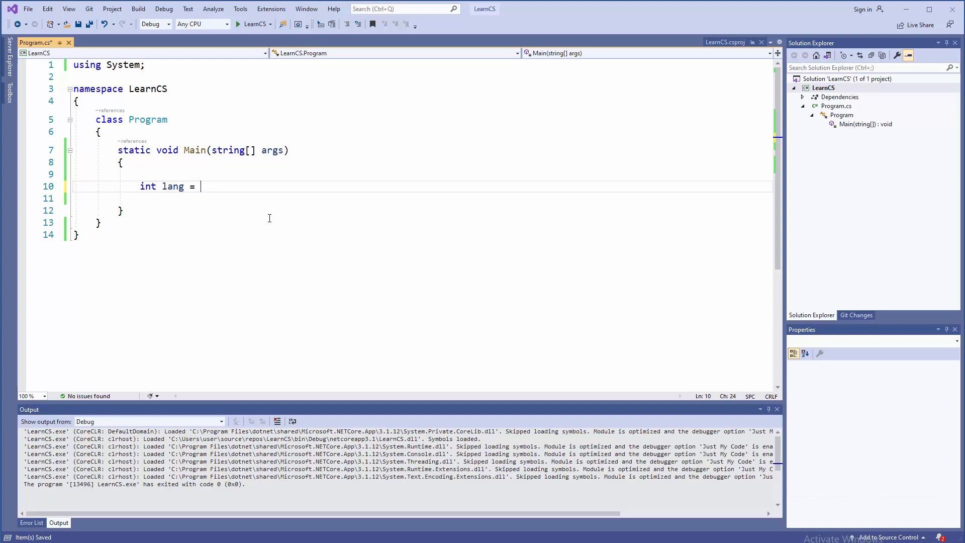
{"action": "type", "text": "4;"}
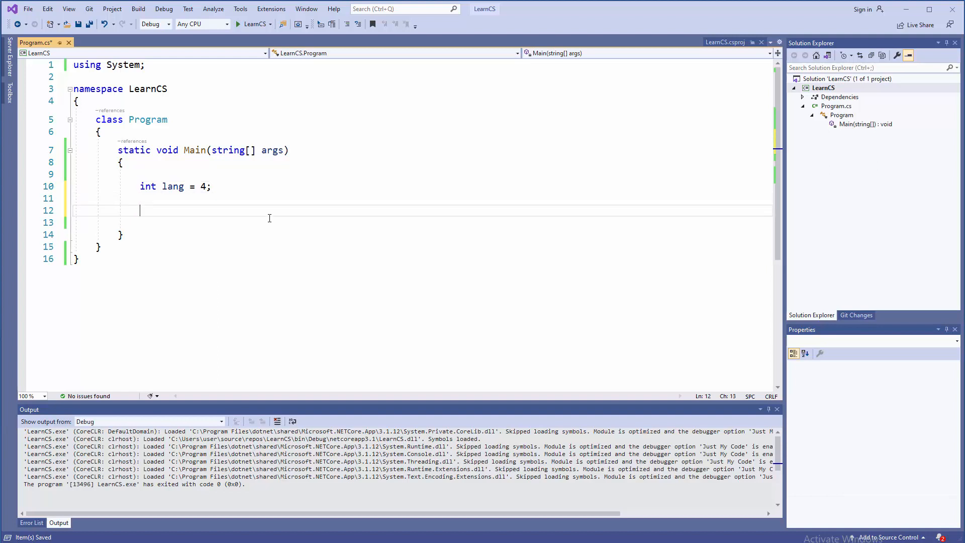
Step: Begin switch (lang) with braces and a first empty case 1: label
{"action": "type", "text": "switch"}
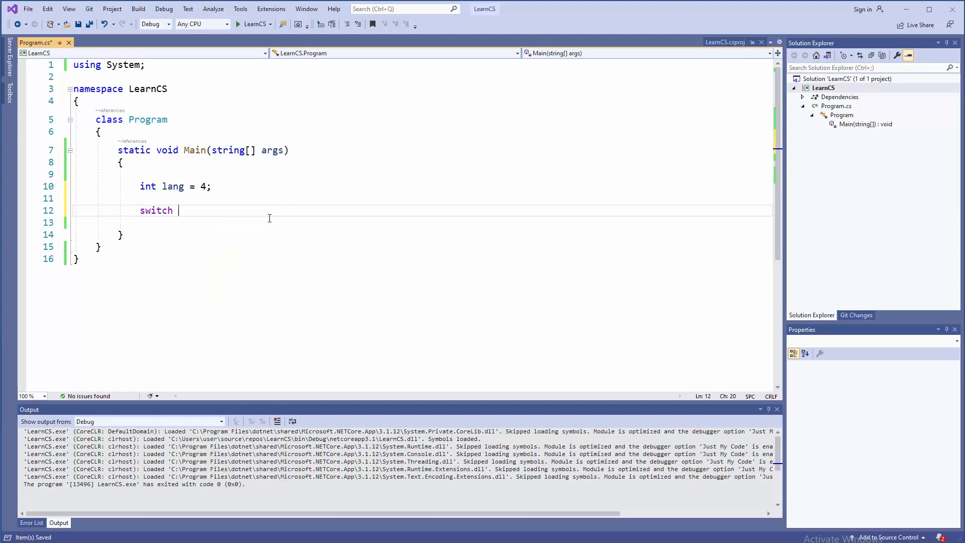
{"action": "type", "text": "(la"}
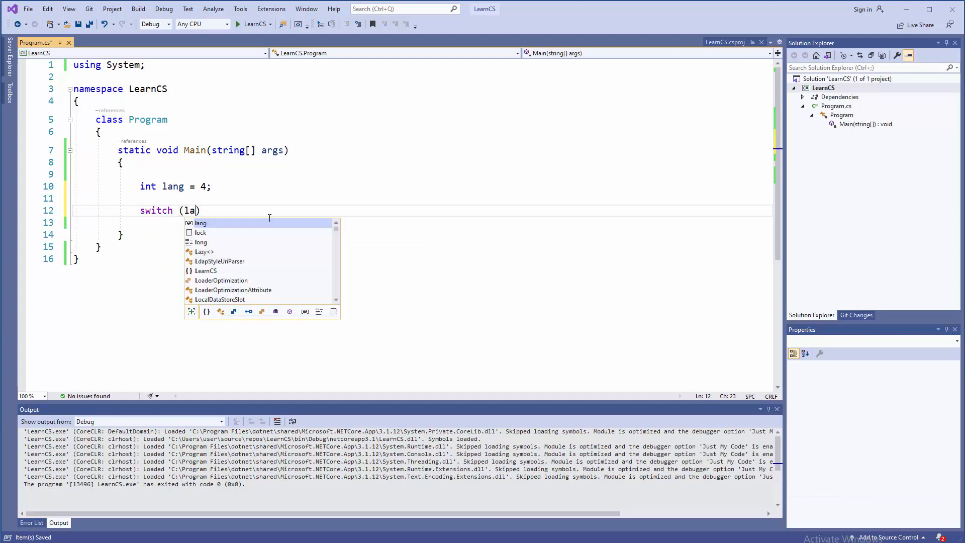
{"action": "key", "text": "Tab"}
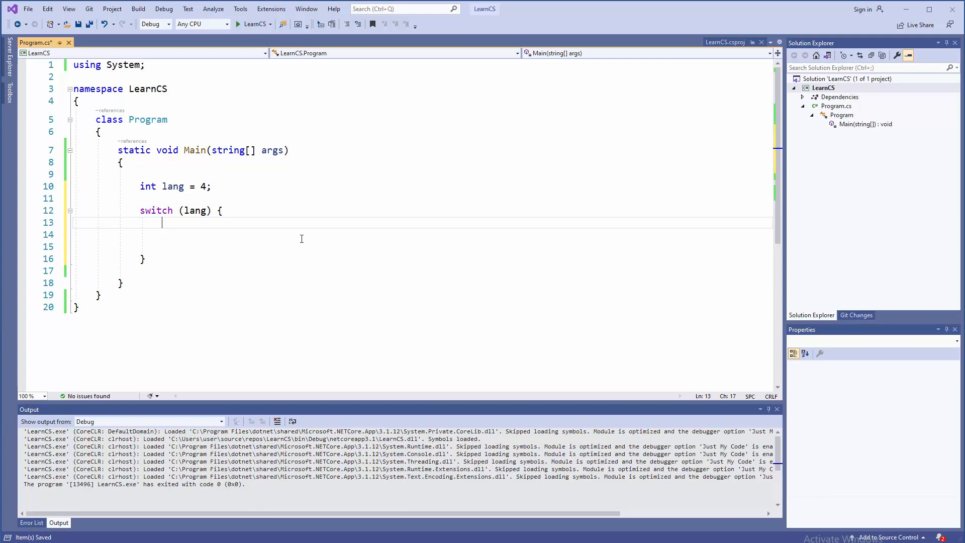
{"action": "mouse_move", "coordinate": [226, 235]}
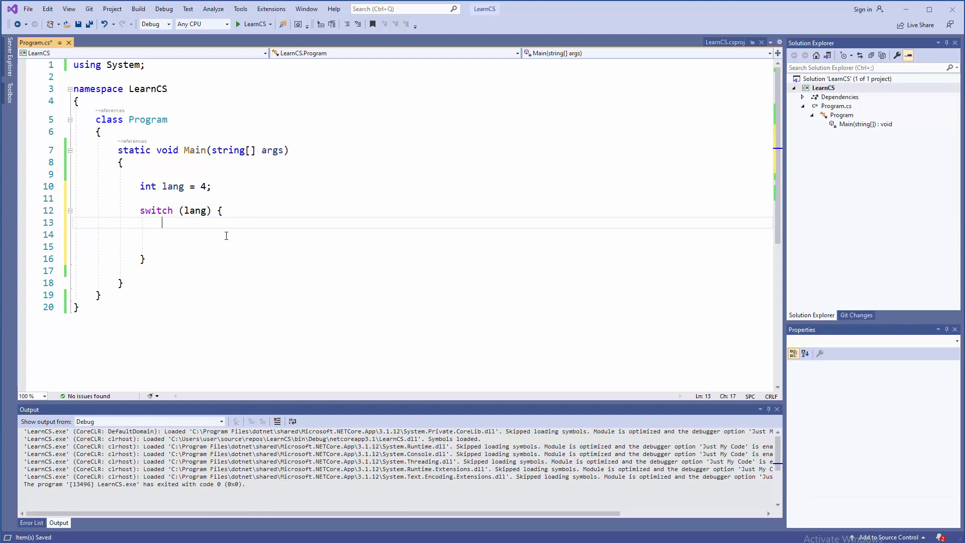
{"action": "mouse_move", "coordinate": [234, 240]}
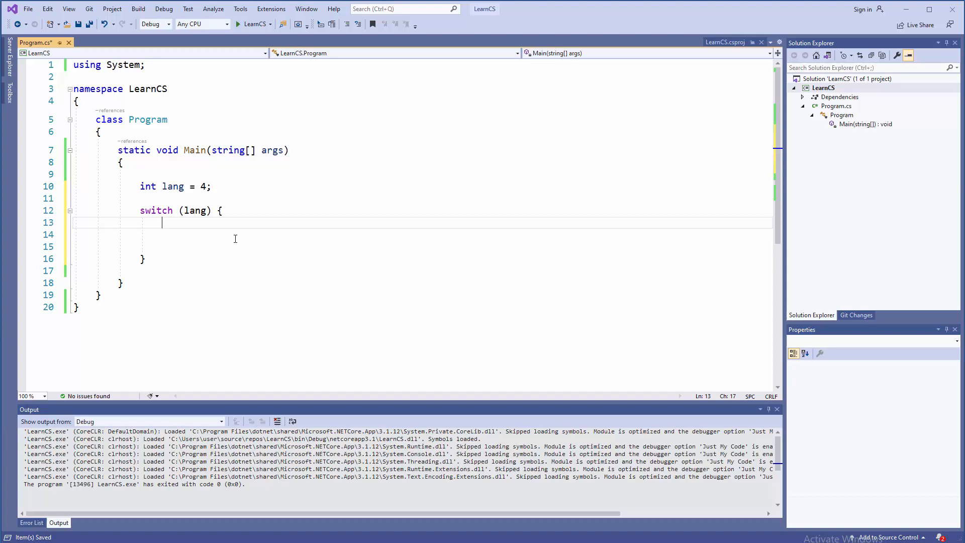
{"action": "type", "text": "case"}
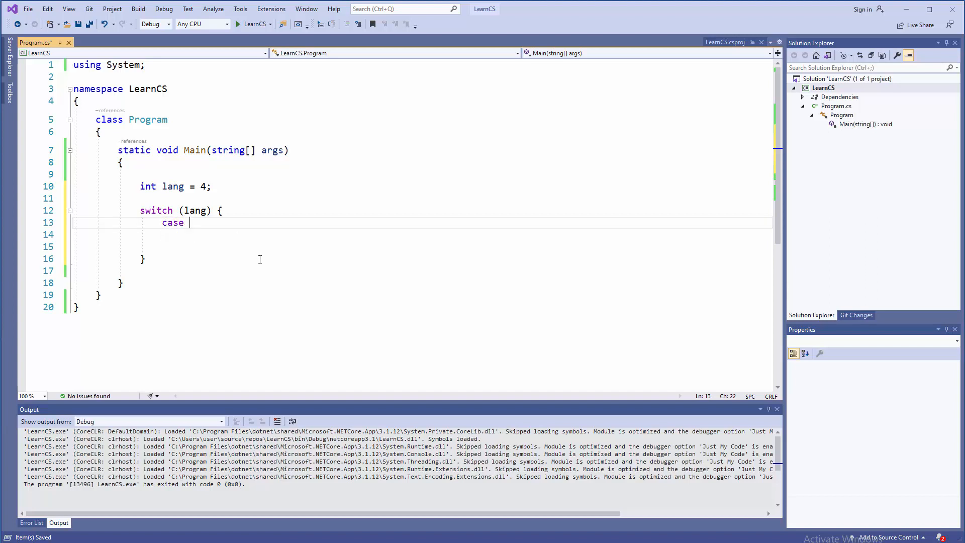
{"action": "type", "text": "1"}
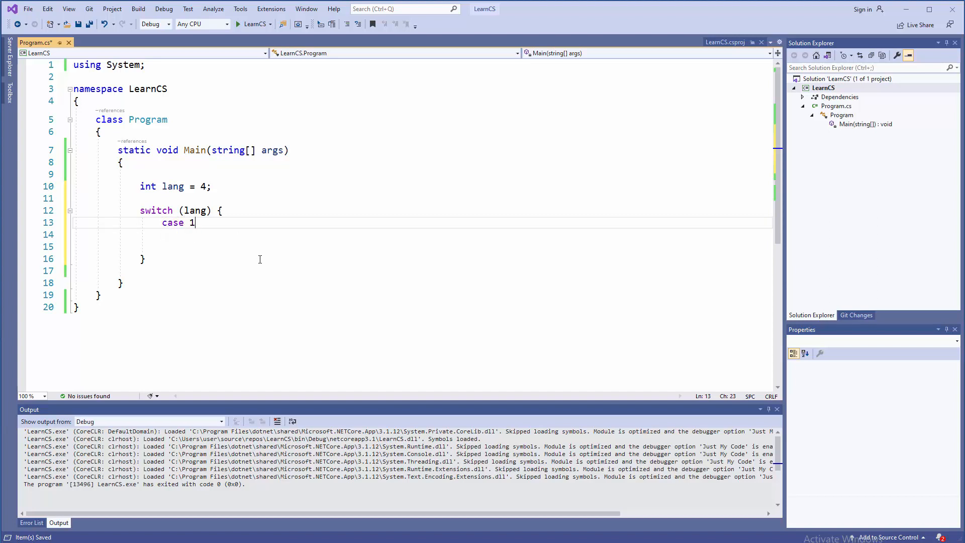
{"action": "left_click", "coordinate": [200, 186]}
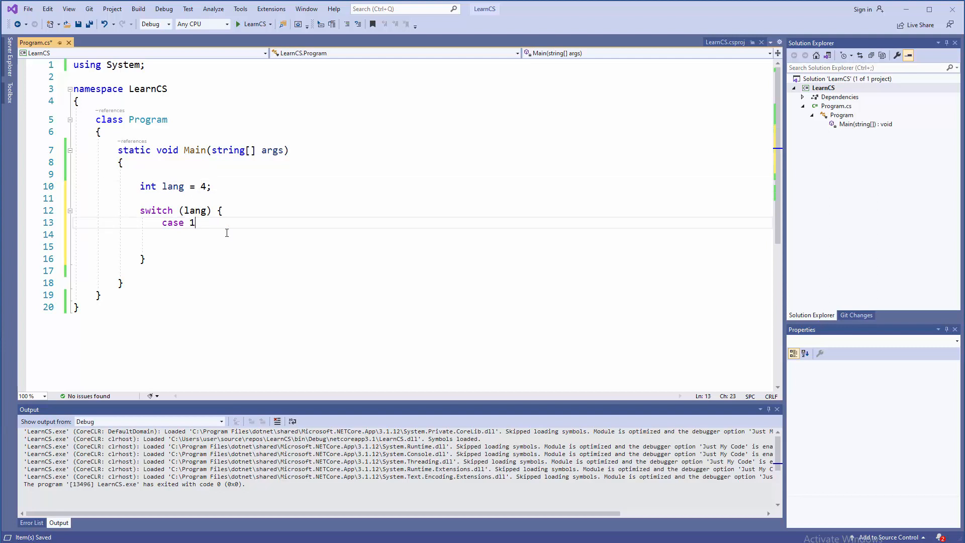
{"action": "type", "text": ":"}
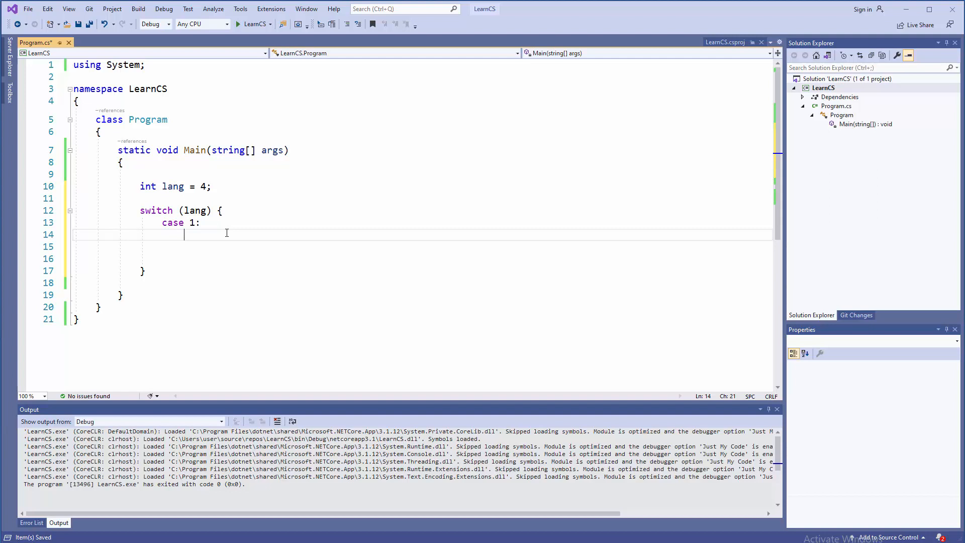
Step: Under case 1, write Console.WriteLine("Perl"); followed by break;
{"action": "type", "text": "Cos"}
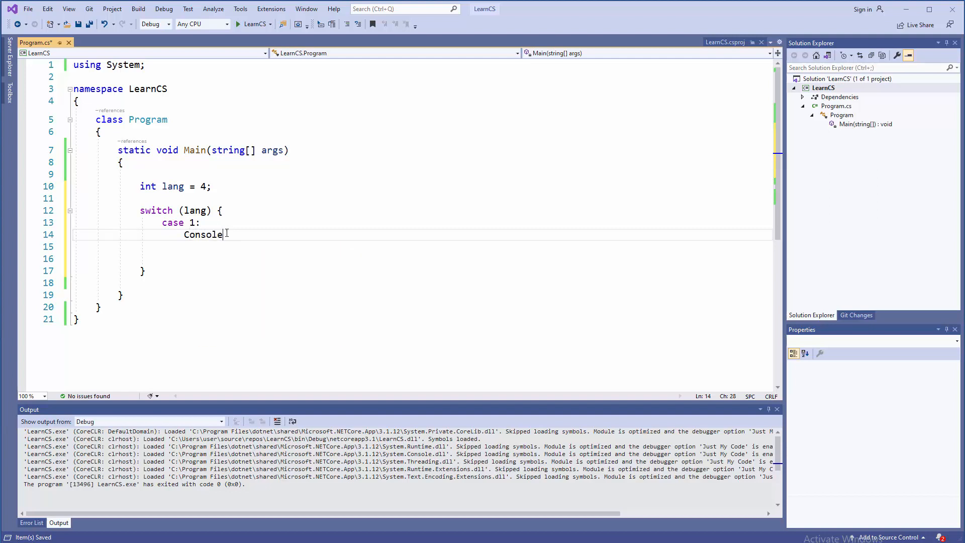
{"action": "type", "text": ".WriteLine(\""}
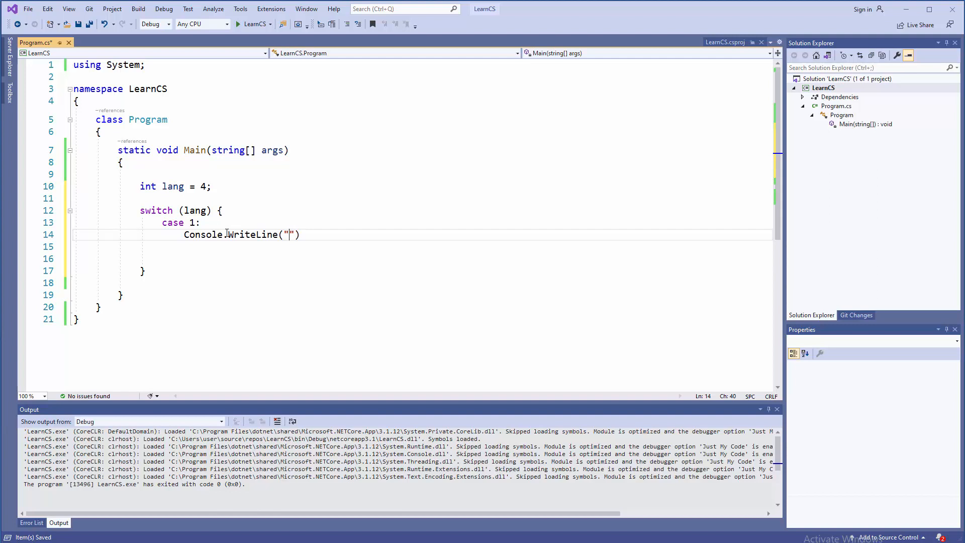
{"action": "type", "text": "Perl"}
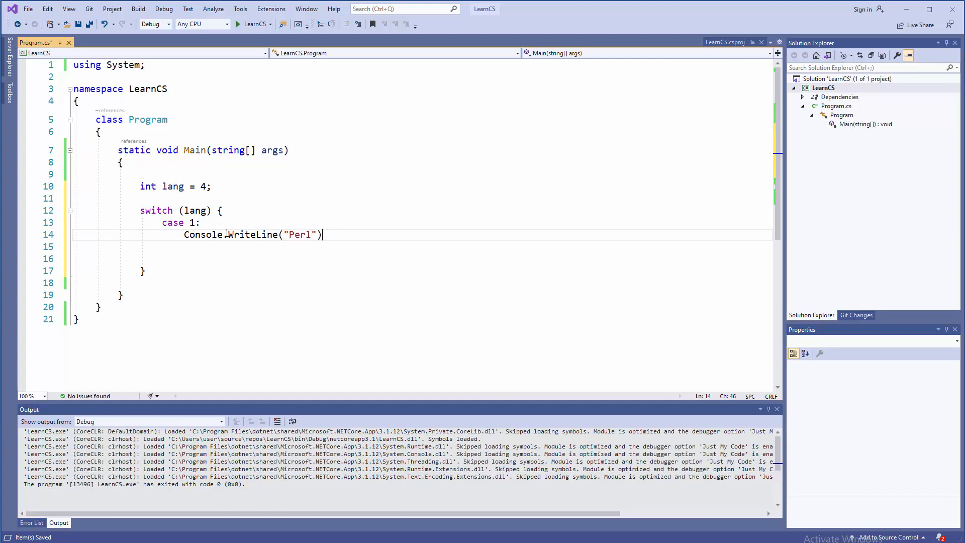
{"action": "type", "text": ";"}
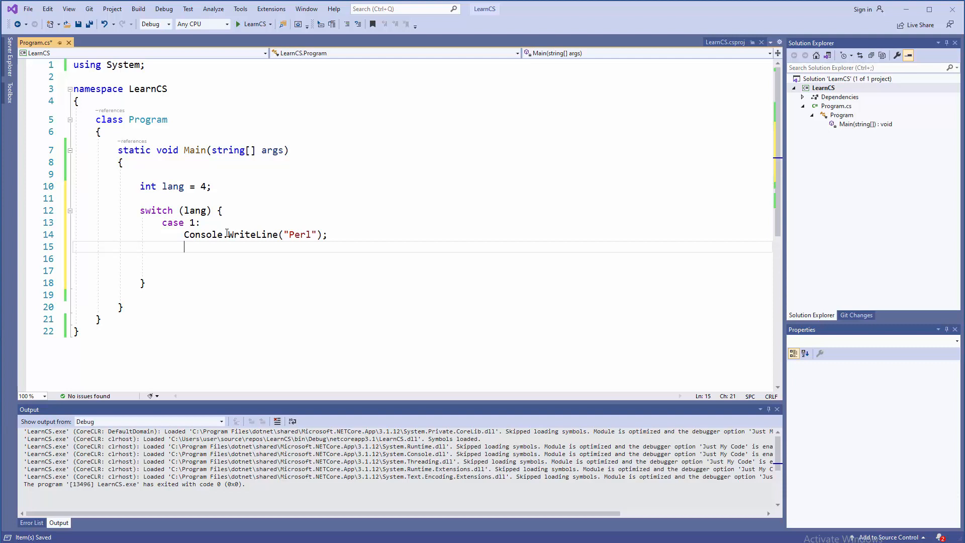
{"action": "mouse_move", "coordinate": [248, 284]}
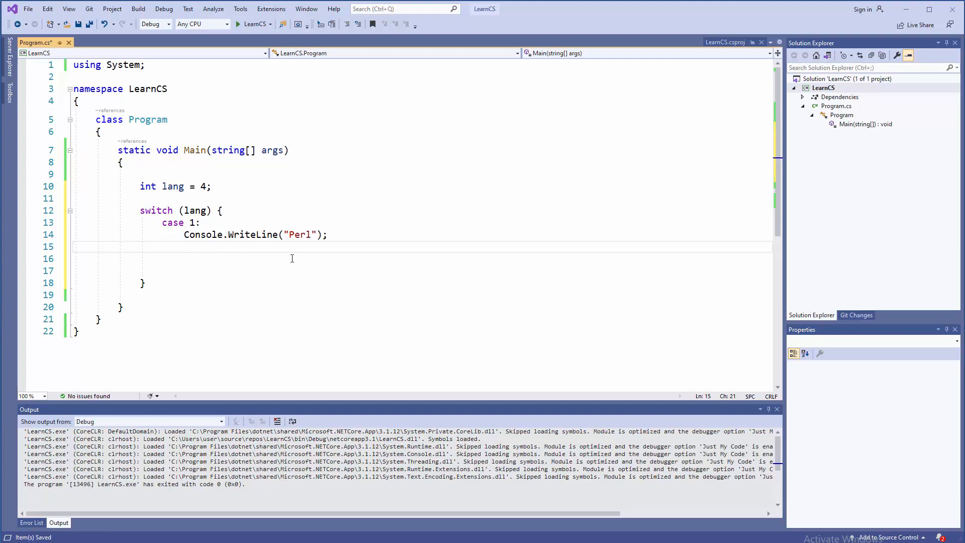
{"action": "type", "text": "break;"}
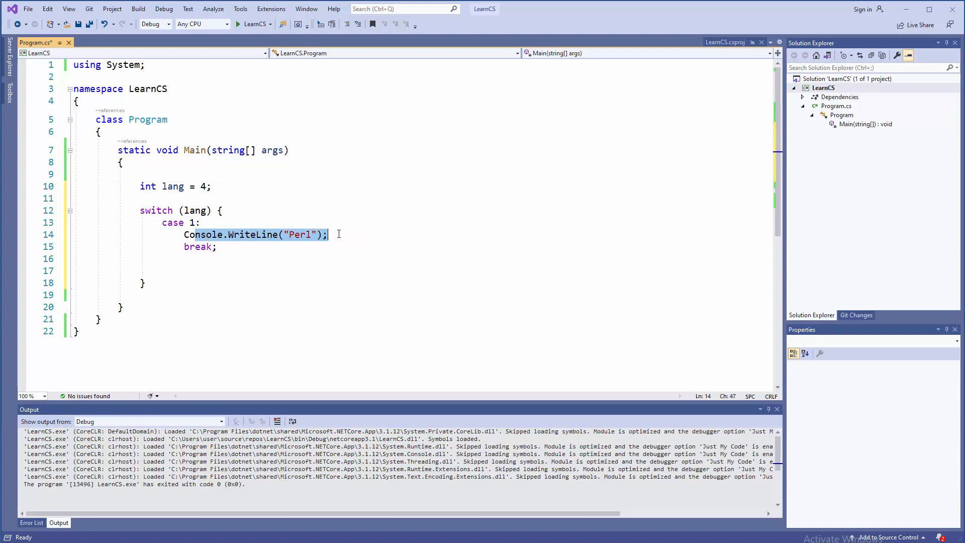
Step: Copy the case 1 block into cases 2, 3, 4 and 5, renumbering each label
{"action": "left_click", "coordinate": [200, 247]}
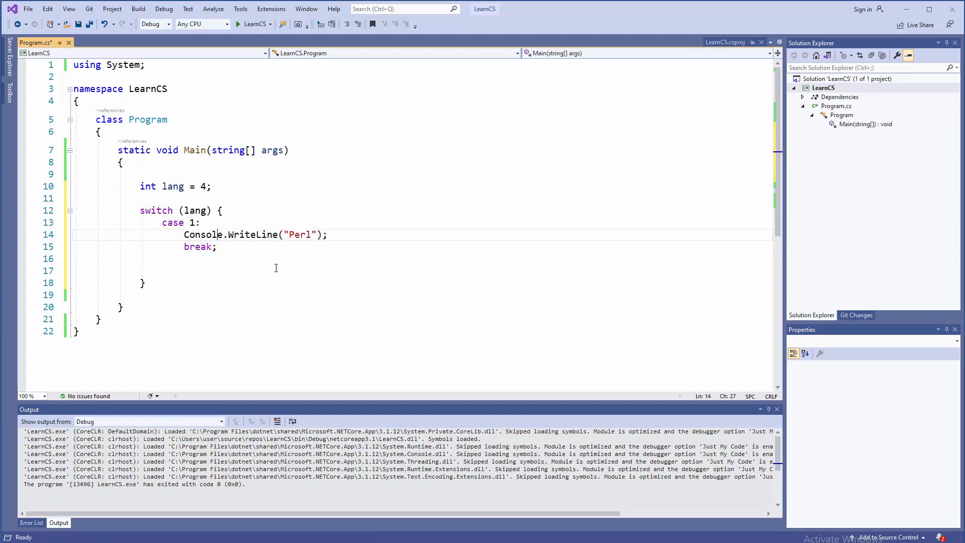
{"action": "left_click_drag", "start_coordinate": [162, 222], "coordinate": [217, 247]}
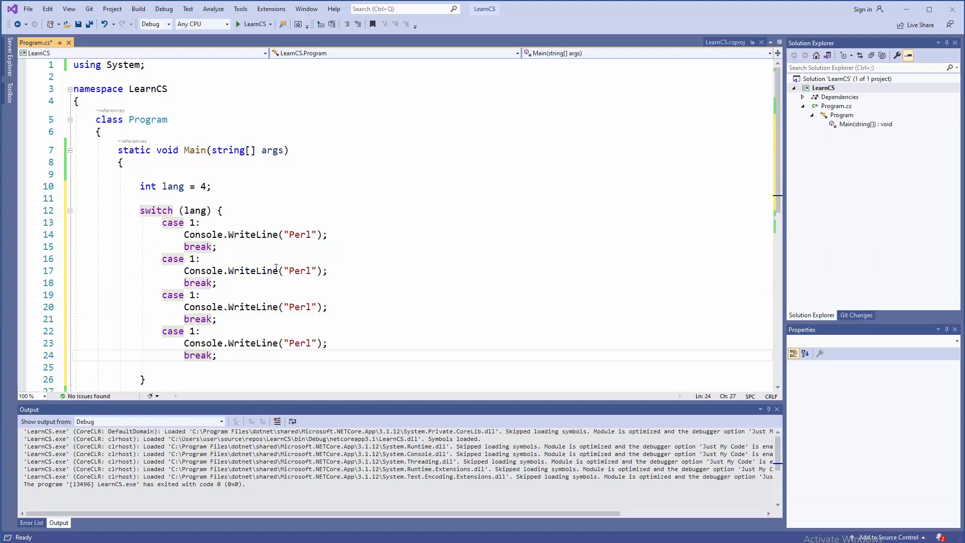
{"action": "type", "text": "2"}
{"action": "left_click", "coordinate": [245, 295]}
{"action": "type", "text": "3"}
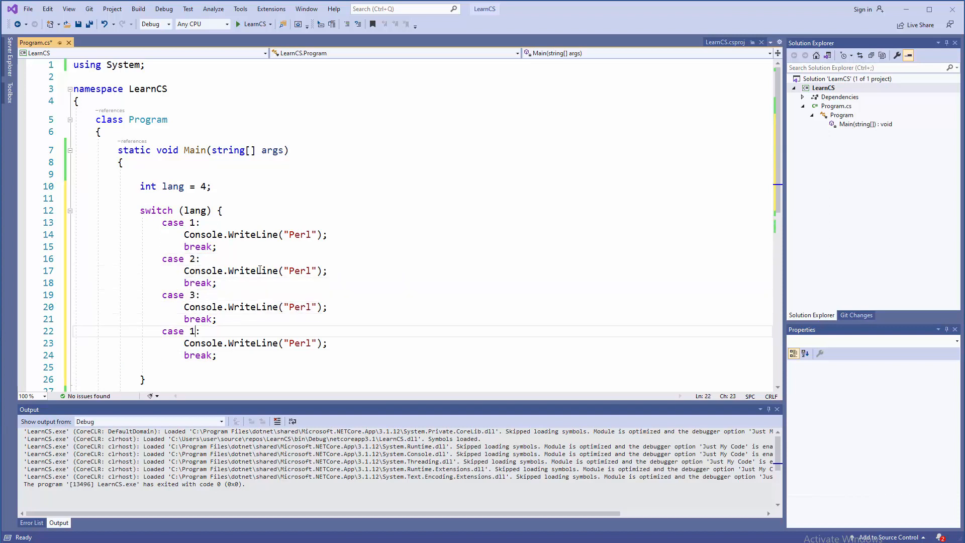
{"action": "type", "text": "4"}
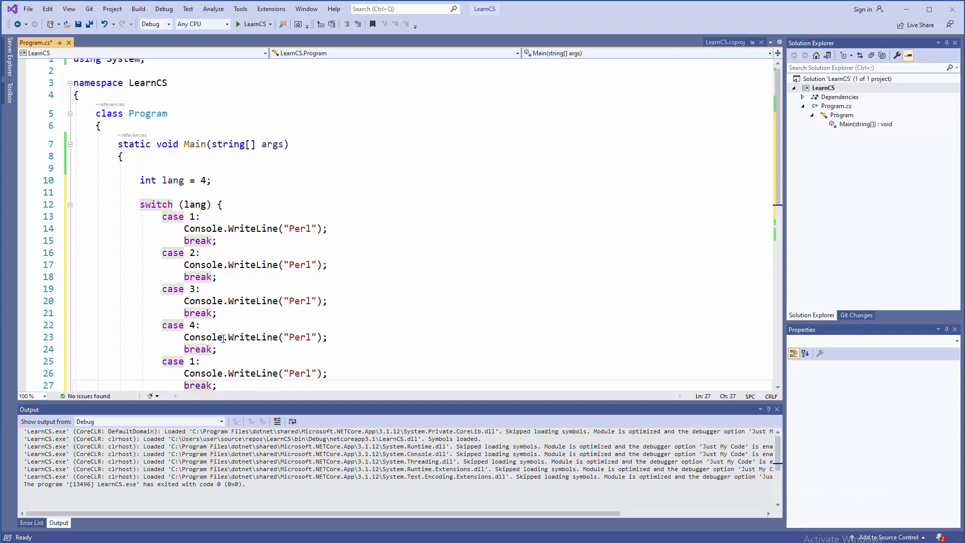
{"action": "type", "text": "5"}
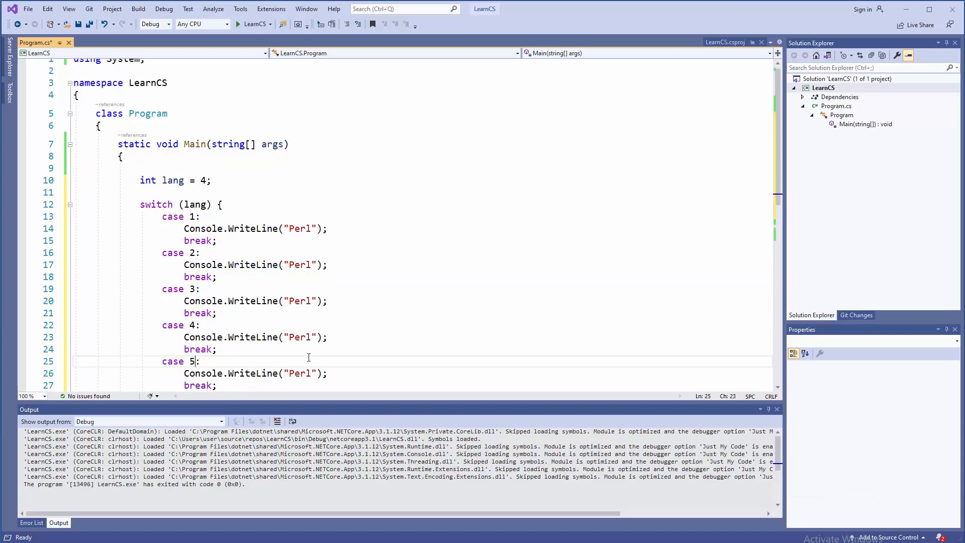
{"action": "scroll", "scroll_direction": "down", "scroll_amount": 3}
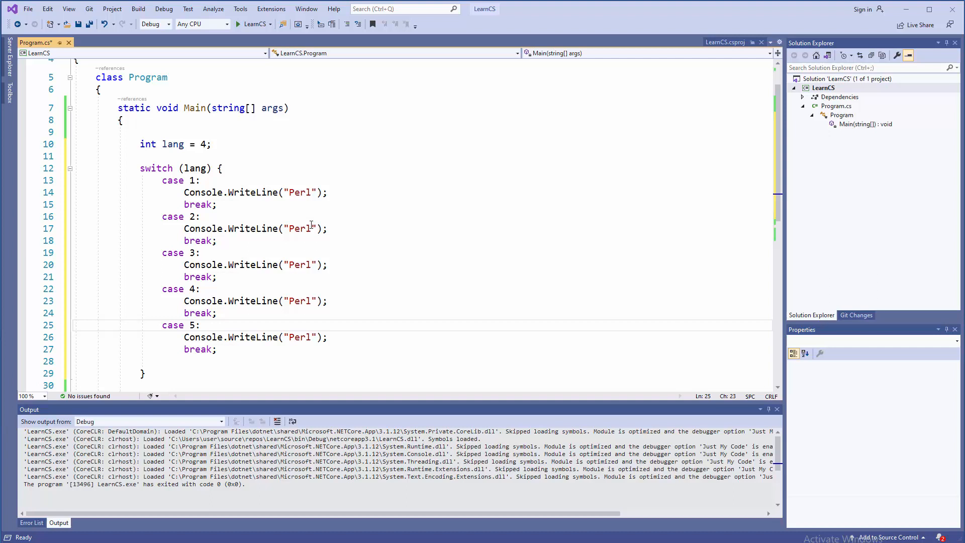
Step: Replace Perl in cases 2–5 with Python, C++, PHP and Java, then save Program.cs
{"action": "double_click", "coordinate": [299, 228]}
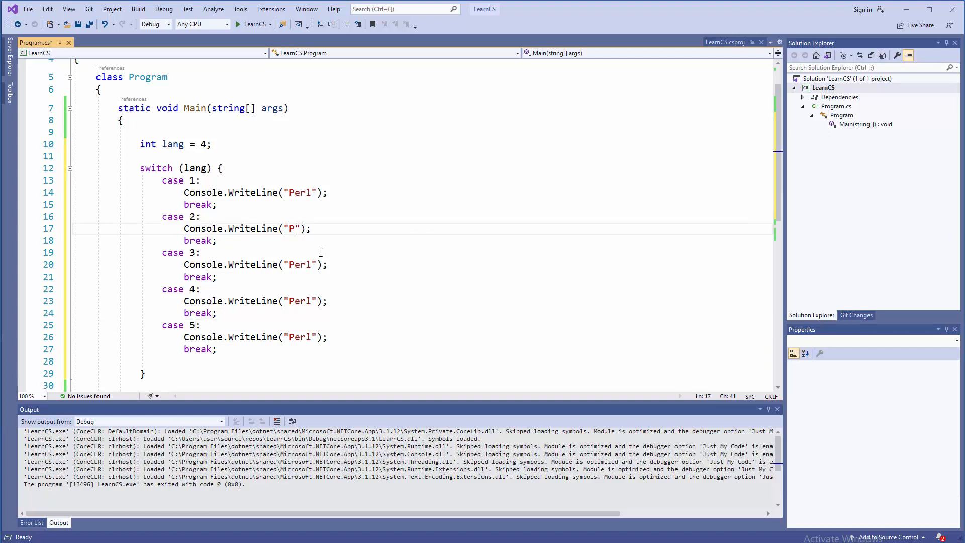
{"action": "type", "text": "ython"}
{"action": "left_click", "coordinate": [256, 265]}
{"action": "type", "text": "C++"}
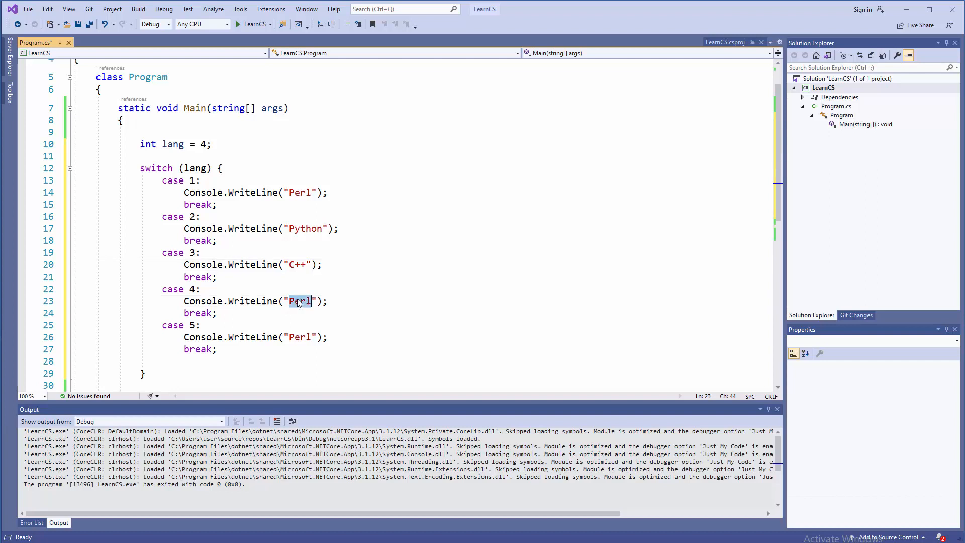
{"action": "type", "text": "PHP"}
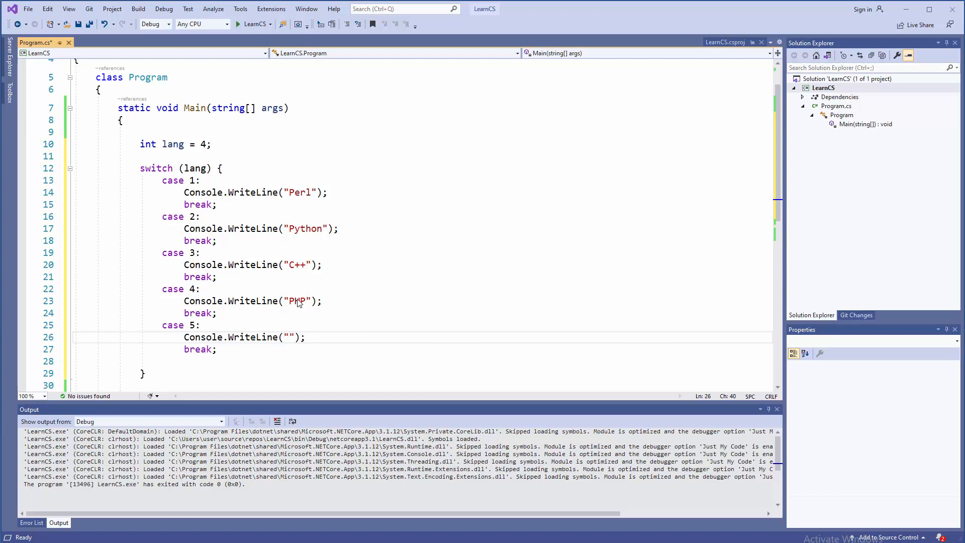
{"action": "type", "text": "Java"}
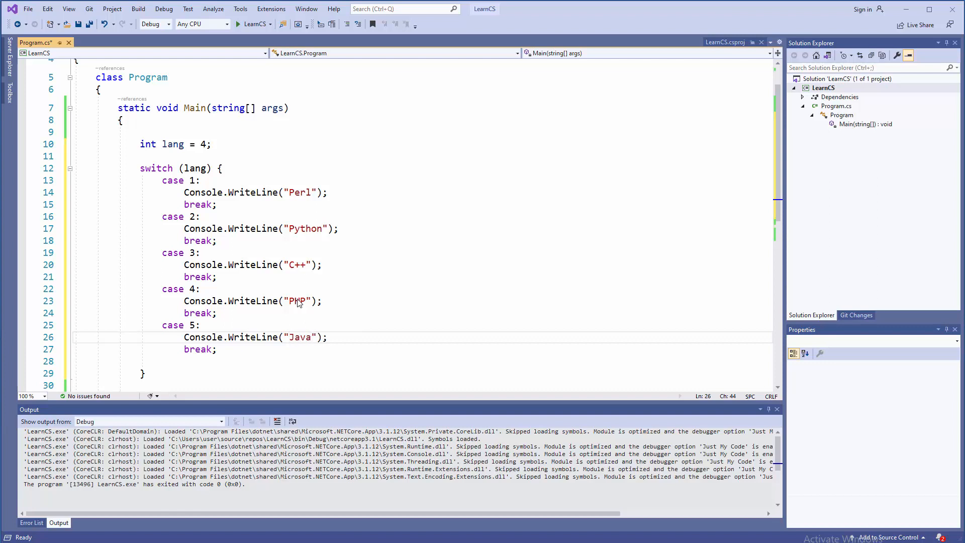
{"action": "key", "text": "ctrl+s"}
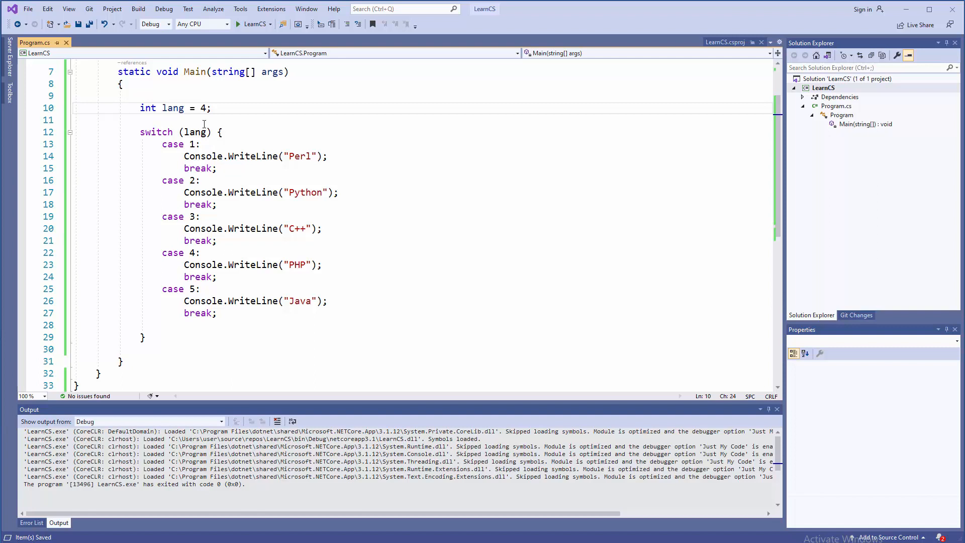
{"action": "mouse_move", "coordinate": [214, 331]}
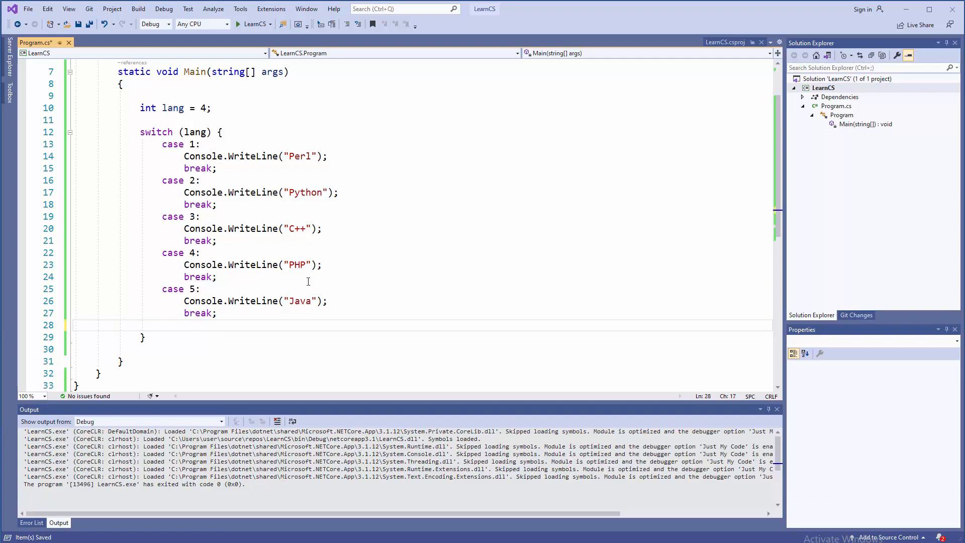
Step: Add a default: case that writes "Unknown" and breaks
{"action": "type", "text": "de"}
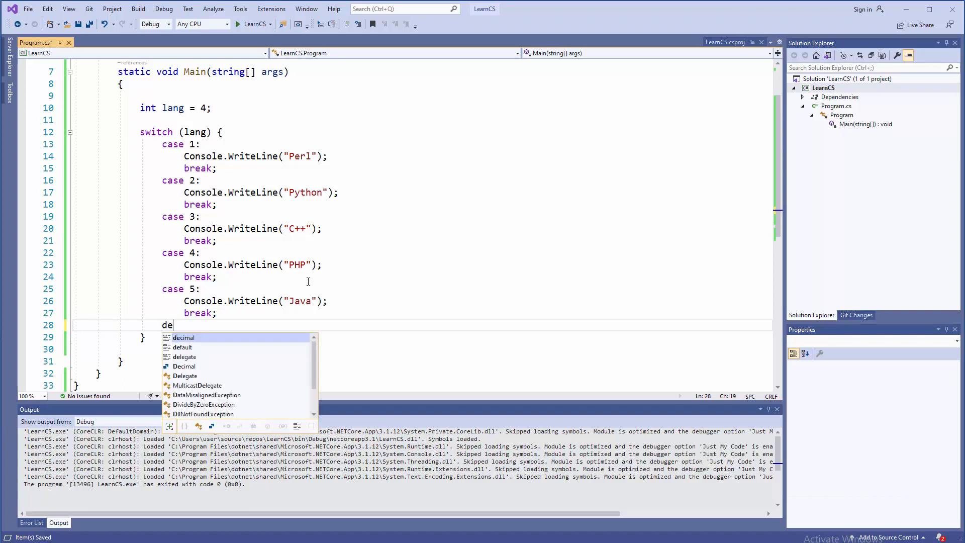
{"action": "type", "text": "fault"}
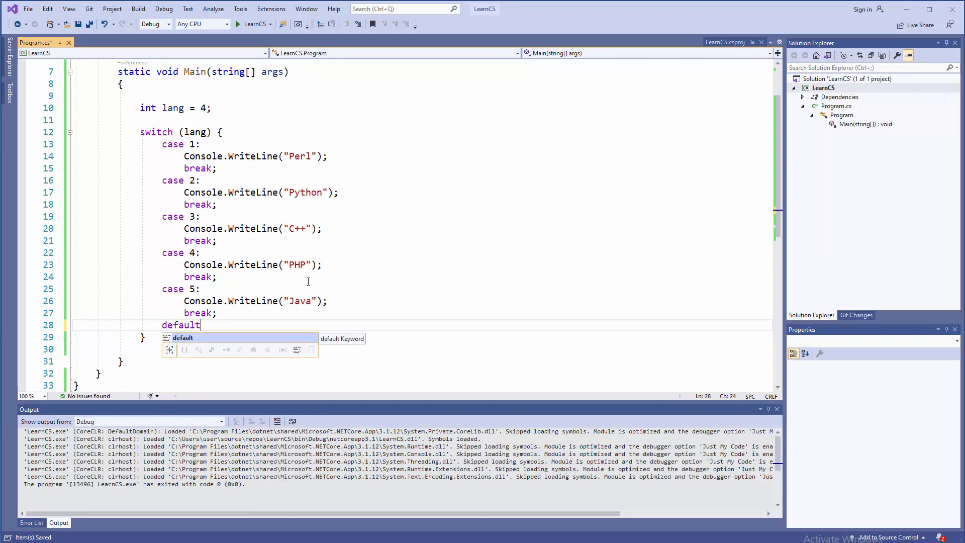
{"action": "type", "text": ":"}
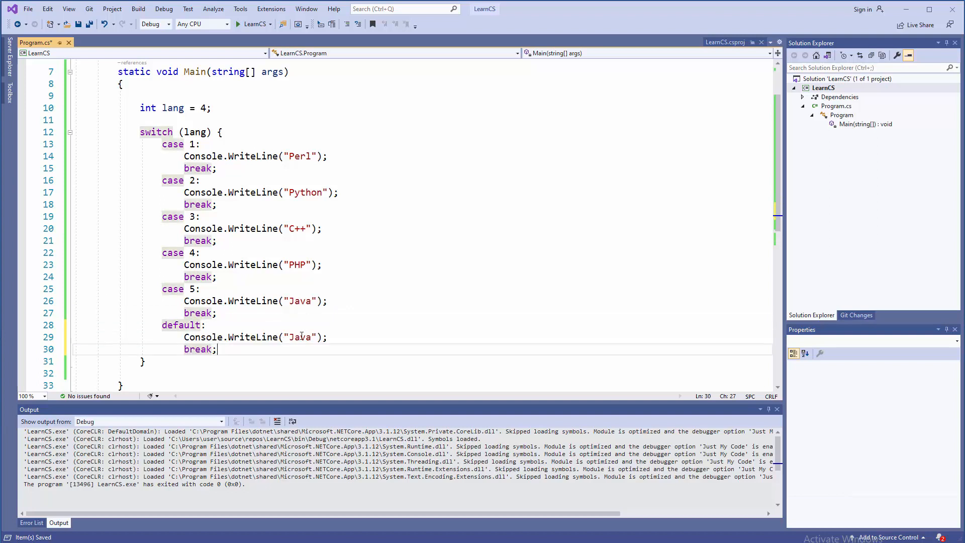
{"action": "double_click", "coordinate": [300, 337]}
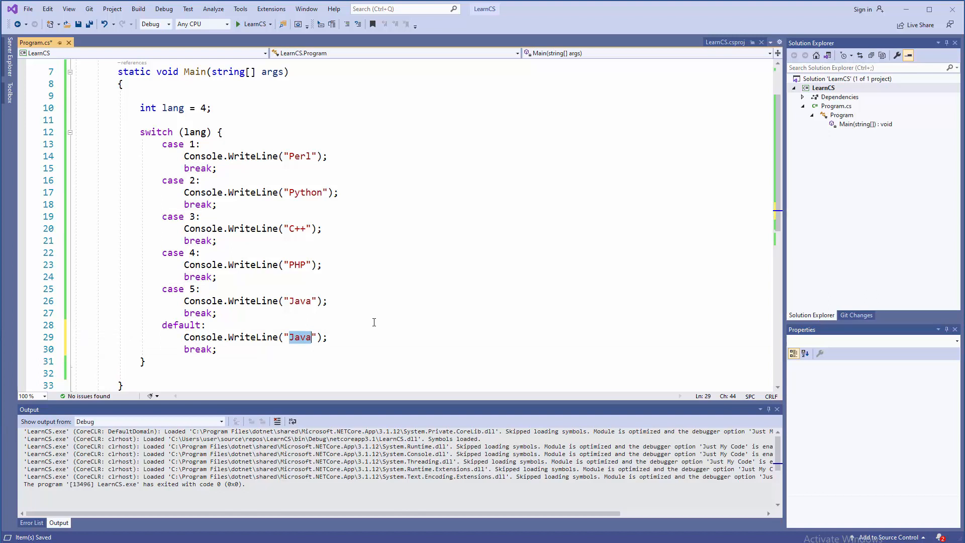
{"action": "type", "text": "Unkn"}
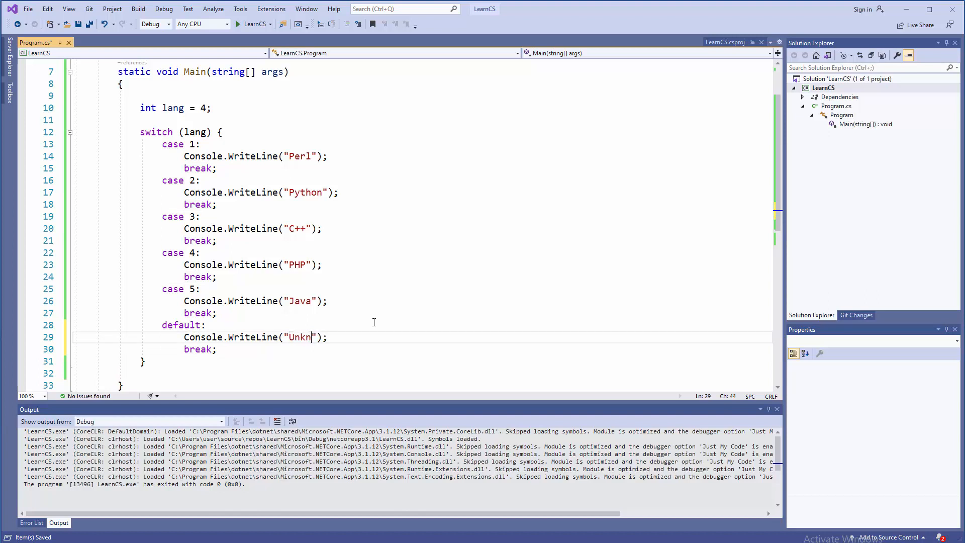
{"action": "type", "text": "own"}
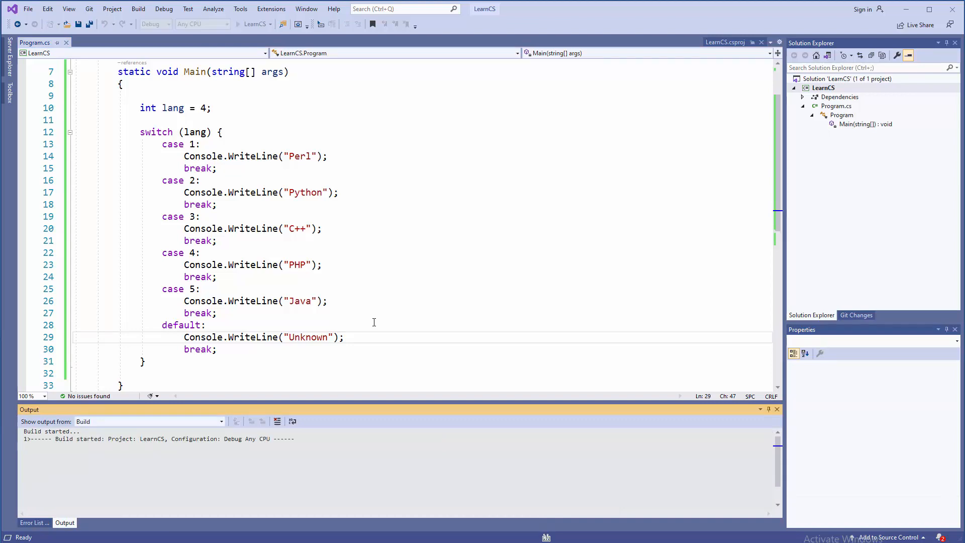
Step: Start LearnCS with lang 4 and see PHP printed in the debug console
{"action": "left_click", "coordinate": [237, 24]}
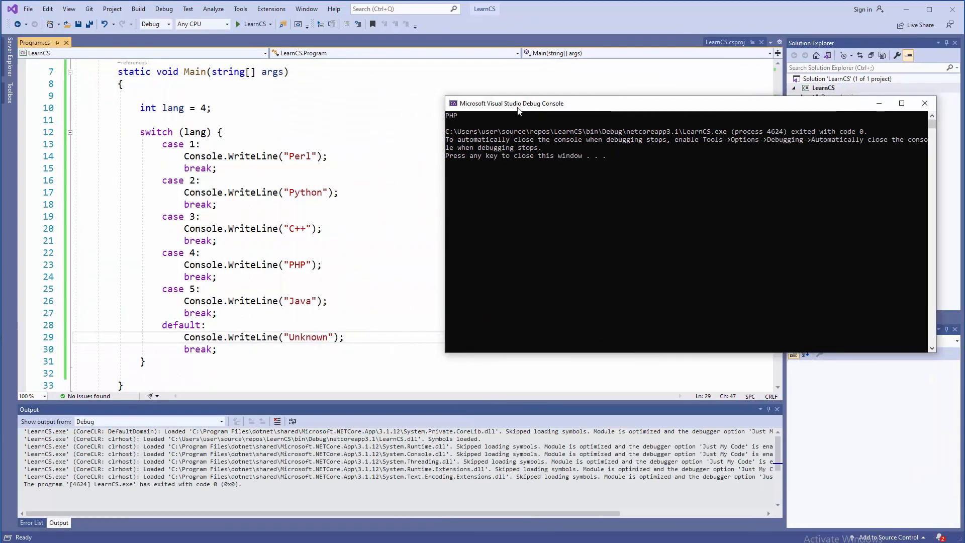
{"action": "mouse_move", "coordinate": [148, 108]}
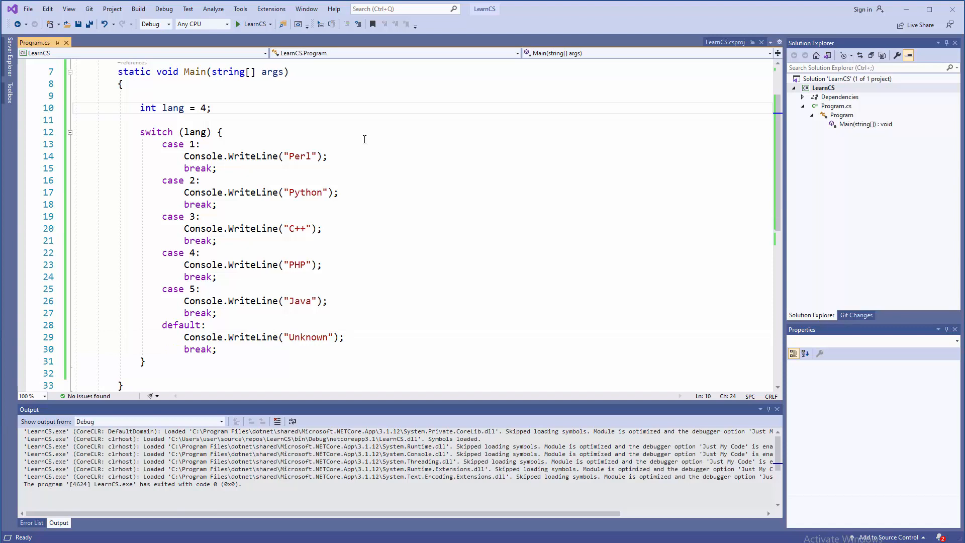
Step: Set lang to 5, run to see Java printed, and dismiss the console
{"action": "type", "text": "5"}
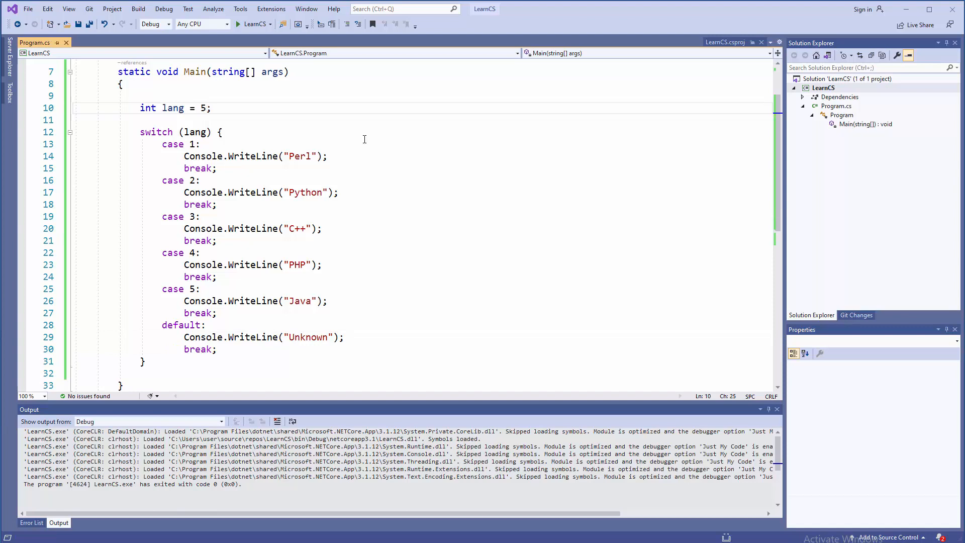
{"action": "left_click", "coordinate": [237, 24]}
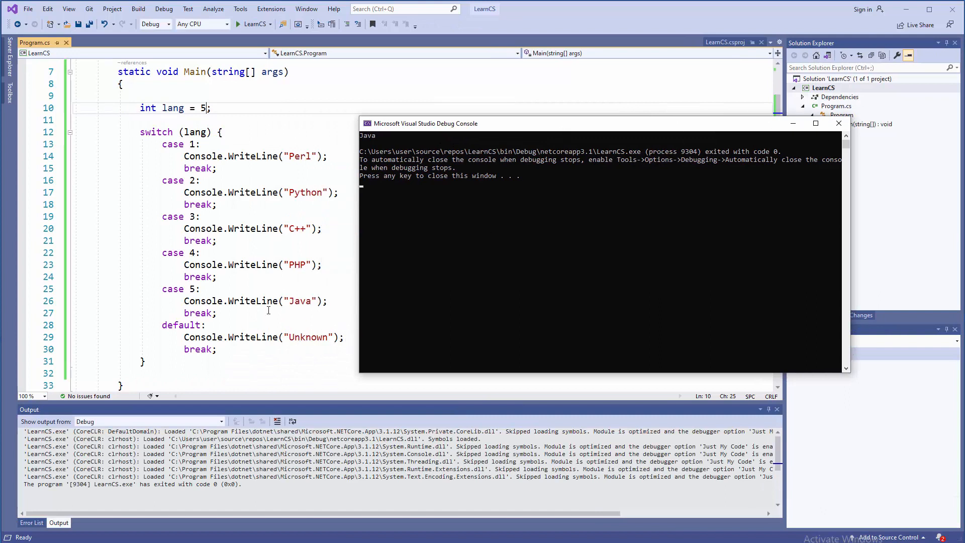
{"action": "mouse_move", "coordinate": [453, 130]}
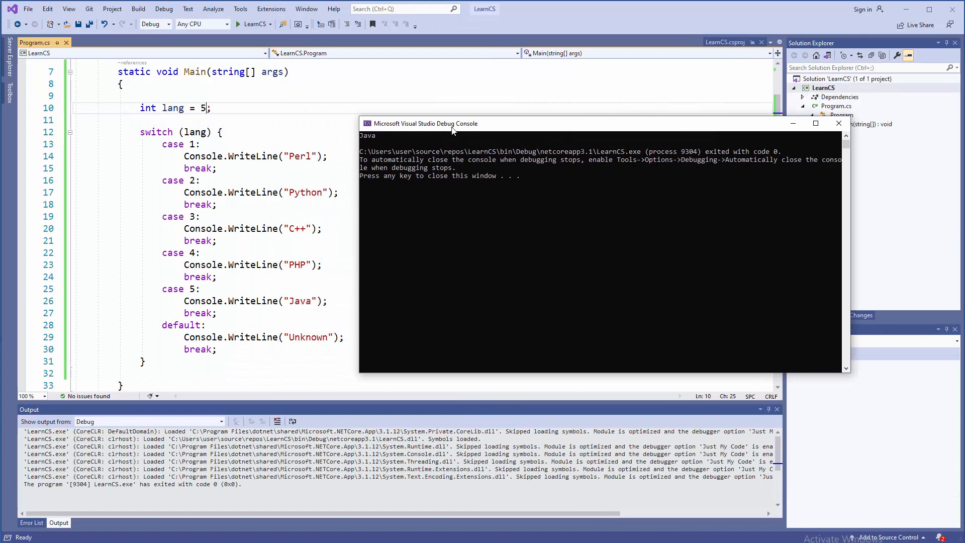
{"action": "key", "text": "enter"}
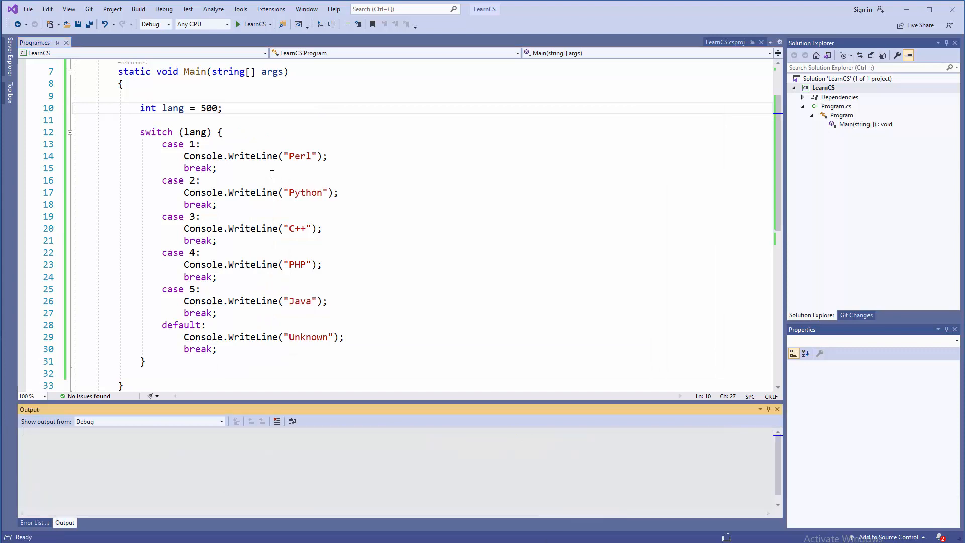
Step: Run LearnCS with lang 500 so the default case prints Unknown
{"action": "left_click", "coordinate": [238, 24]}
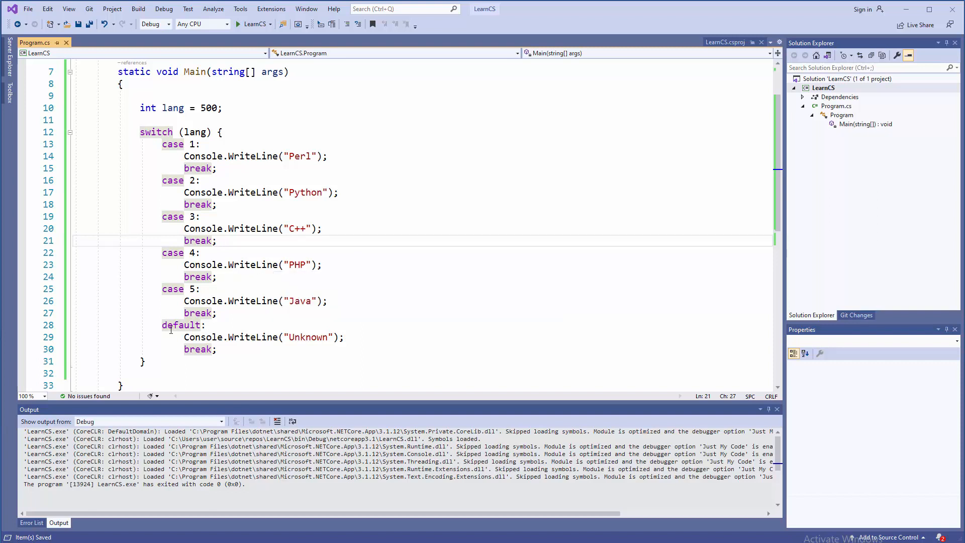
{"action": "left_click_drag", "start_coordinate": [161, 325], "coordinate": [217, 349]}
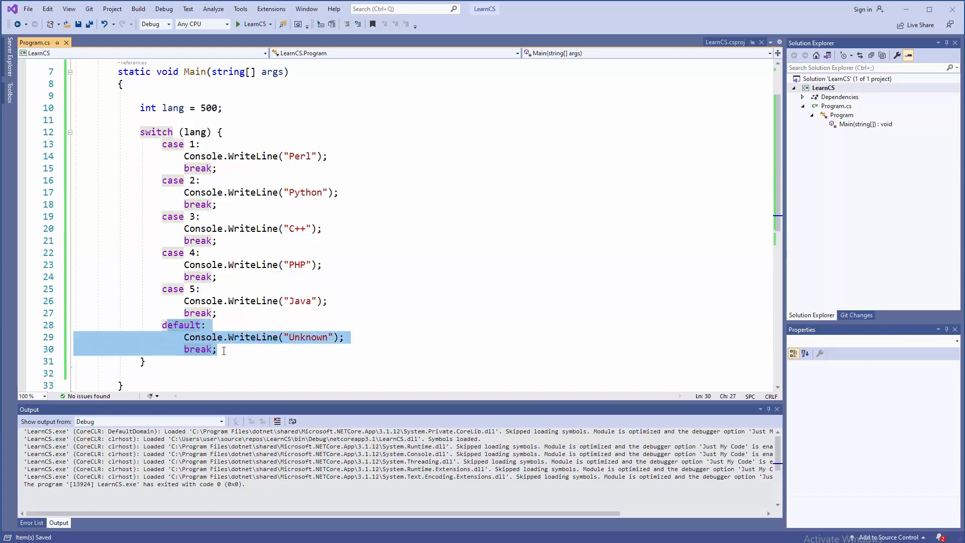
{"action": "left_click", "coordinate": [182, 325]}
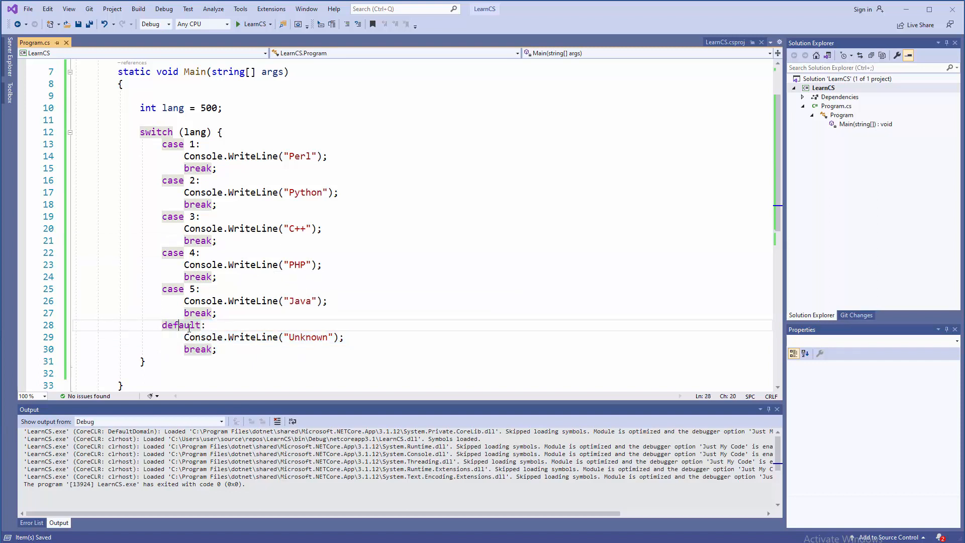
{"action": "mouse_move", "coordinate": [221, 245]}
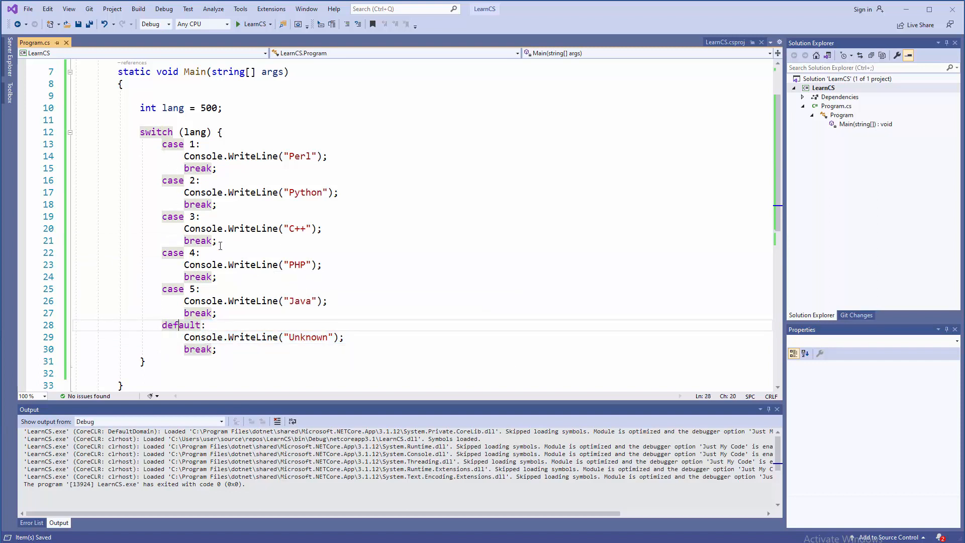